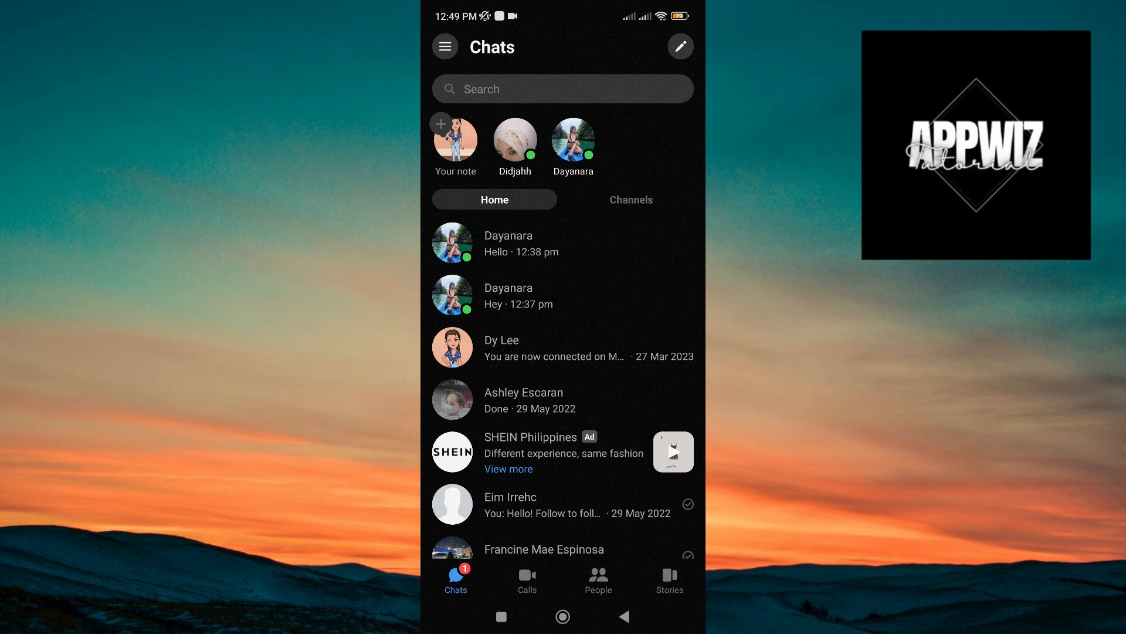
Visit the Me account settings page from Chats and leave it again
left_click(443, 47)
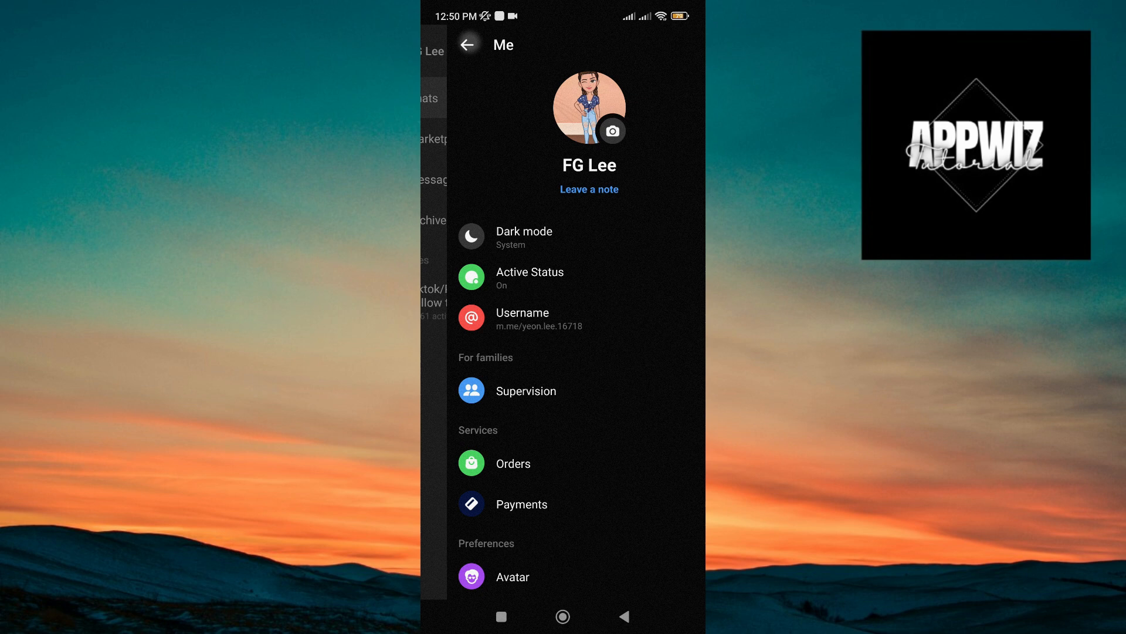
left_click(468, 44)
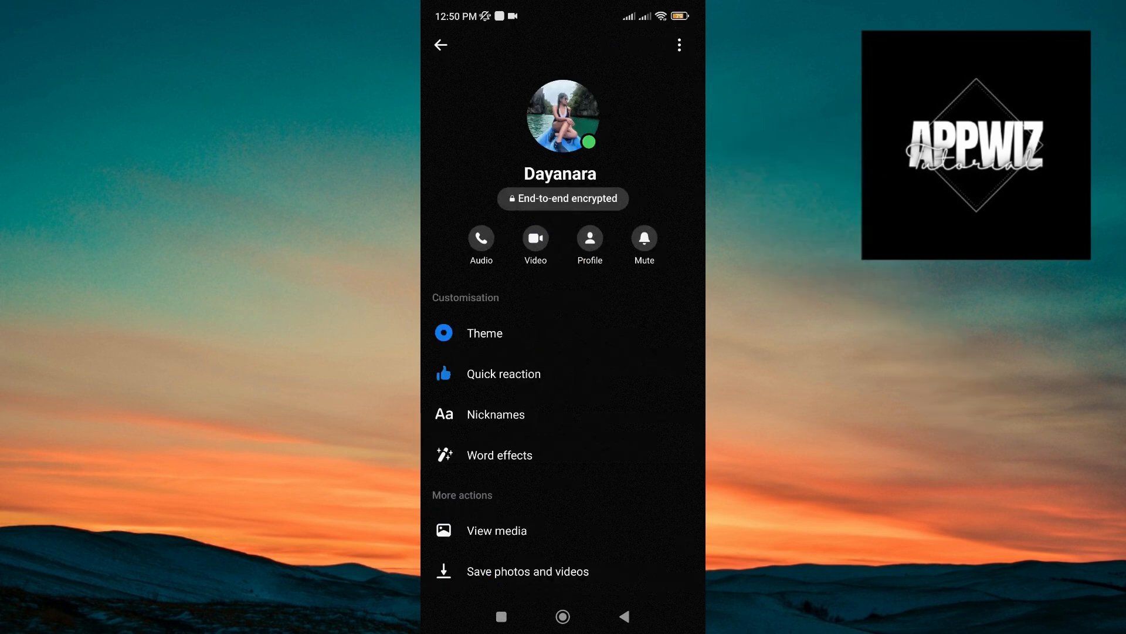
Delete the end-to-end encrypted conversation with Dayanara via its more-options menu
left_click(679, 44)
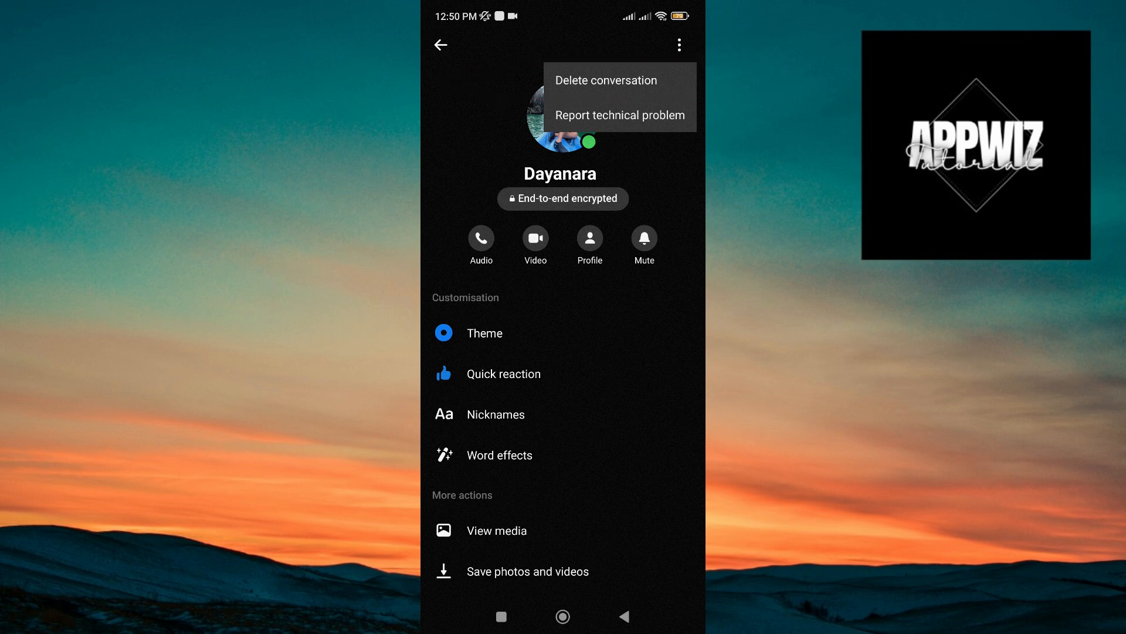
left_click(605, 80)
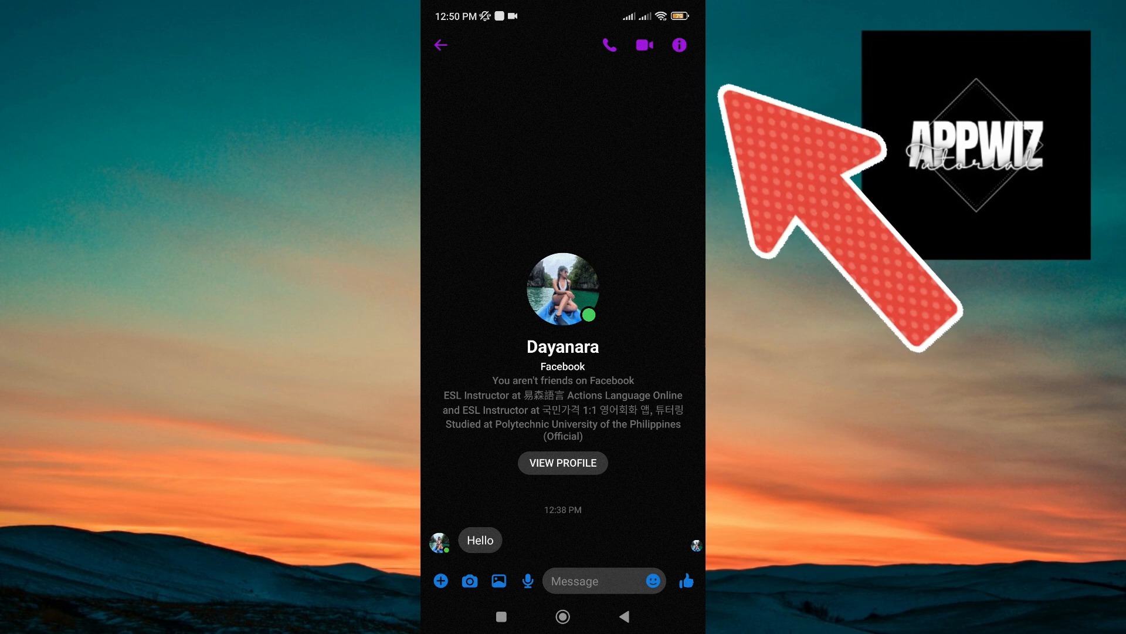
Start a secret conversation with Dayanara from her chat details and send 'Hello'
left_click(676, 45)
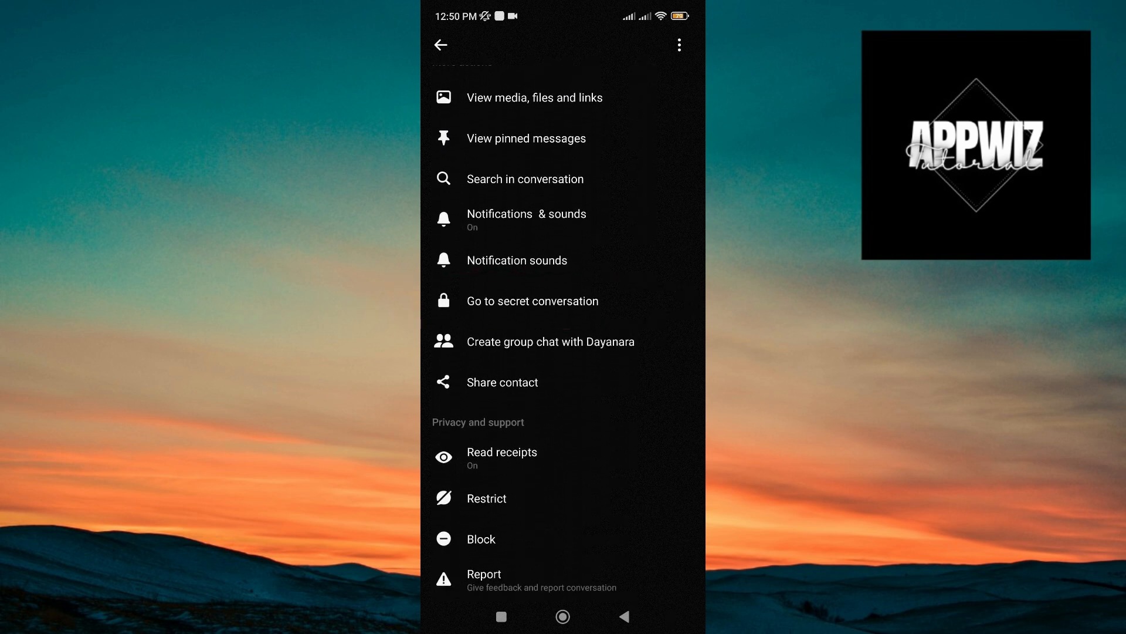
left_click(440, 44)
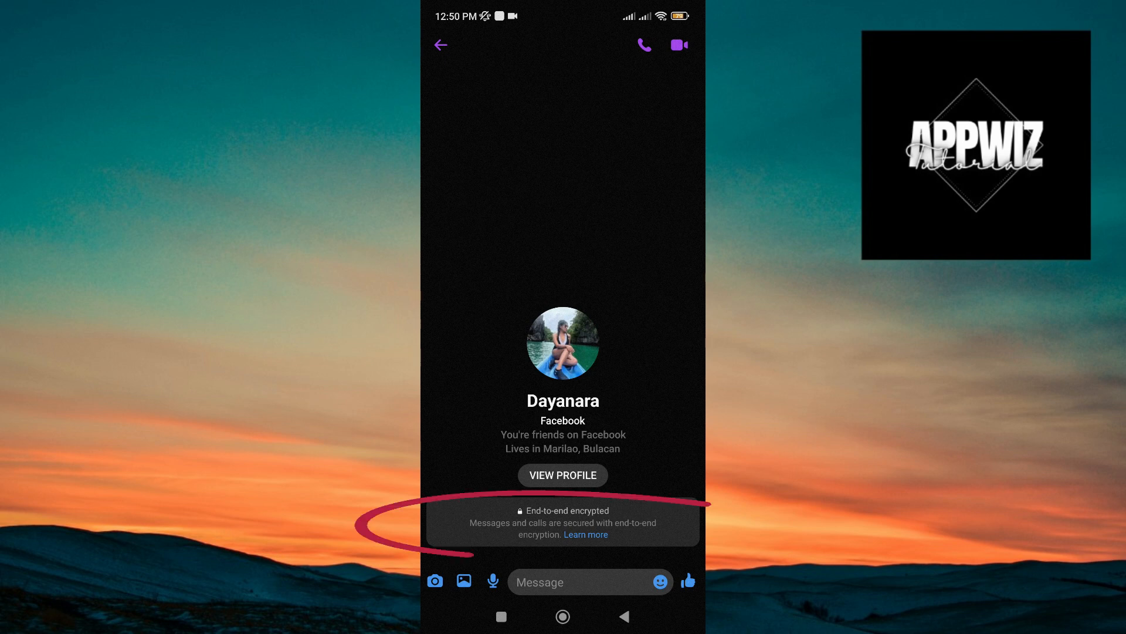
type("Hello")
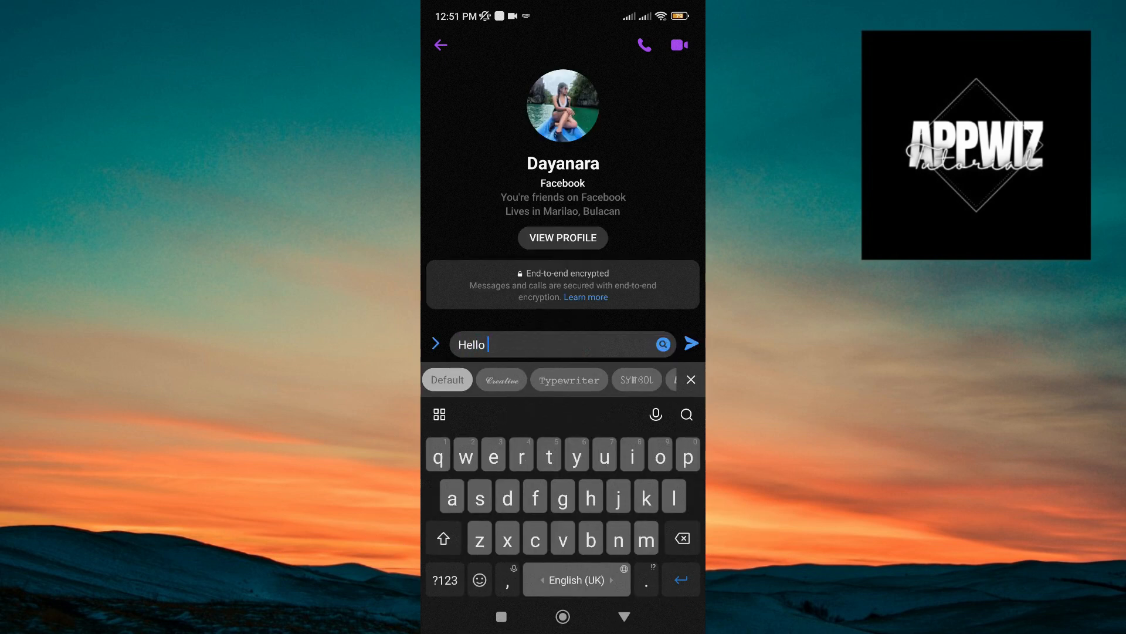
left_click(691, 342)
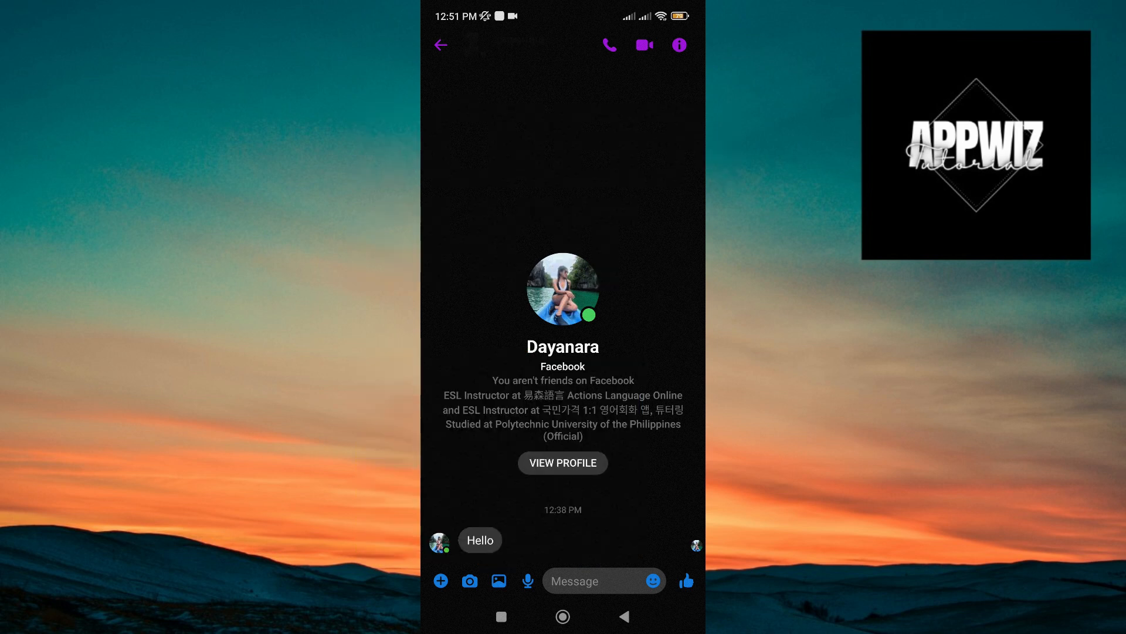
Return from Dayanara's conversation to the main Chats list
left_click(440, 44)
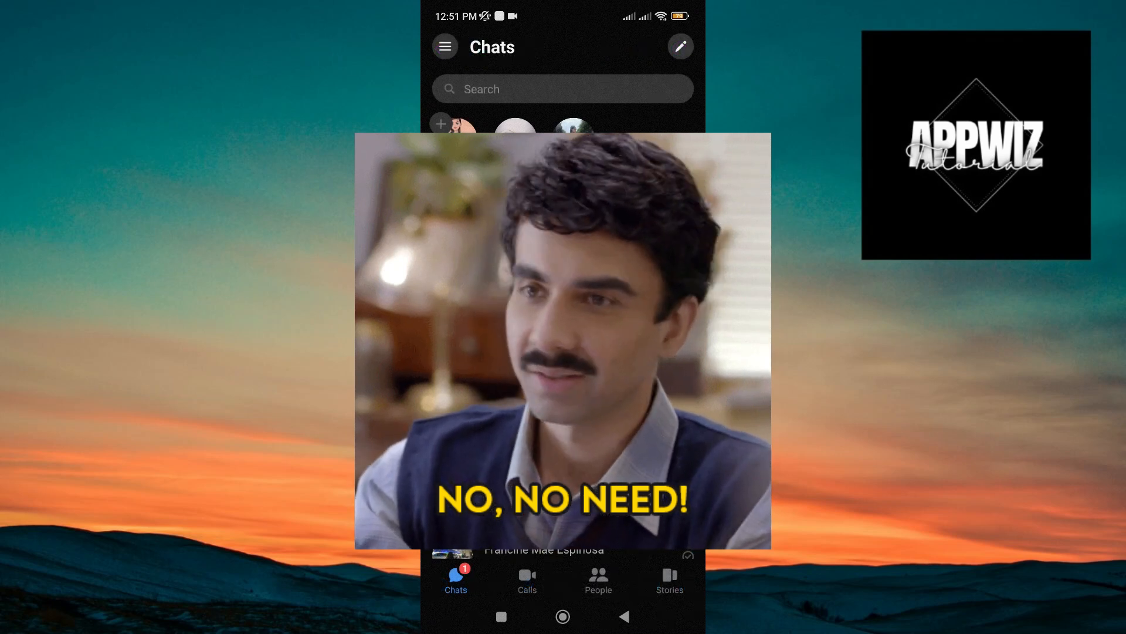